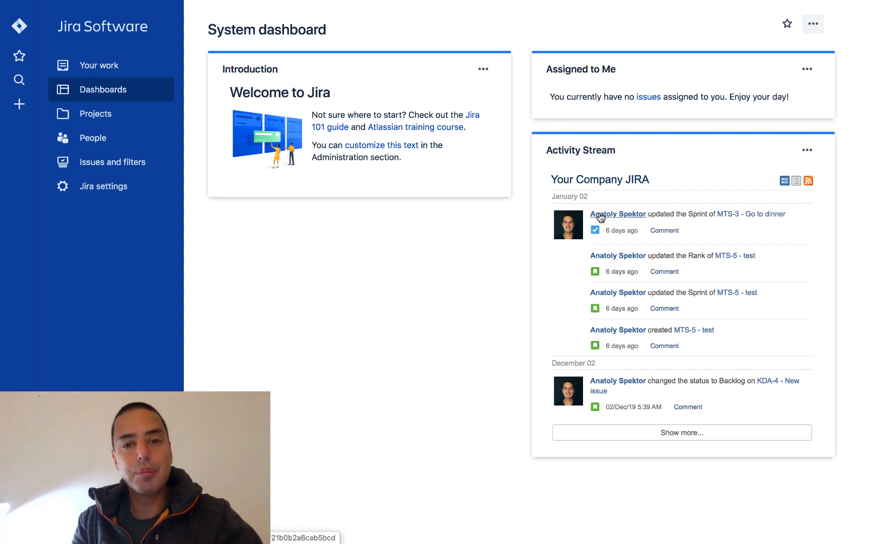
{"action": "mouse_move", "coordinate": [180, 47]}
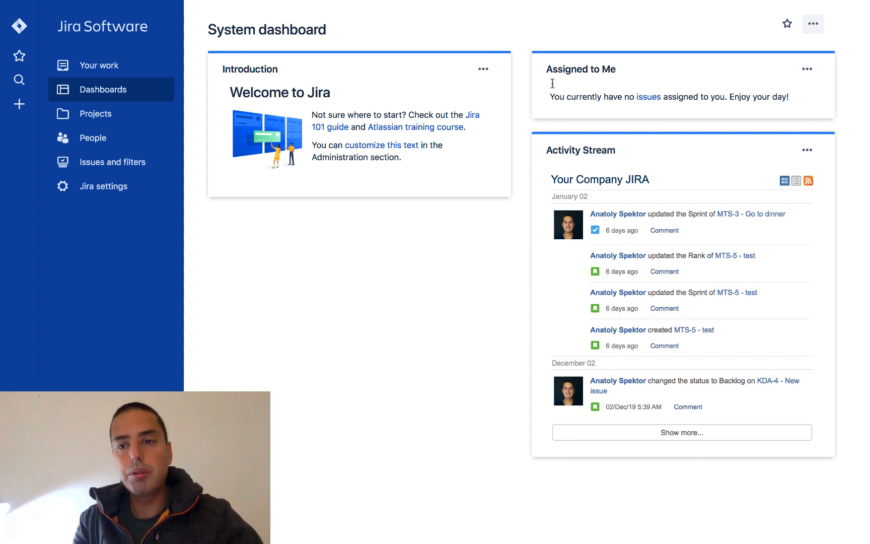
Show the System dashboard's ••• options menu, including Create dashboard
{"action": "left_click", "coordinate": [813, 24]}
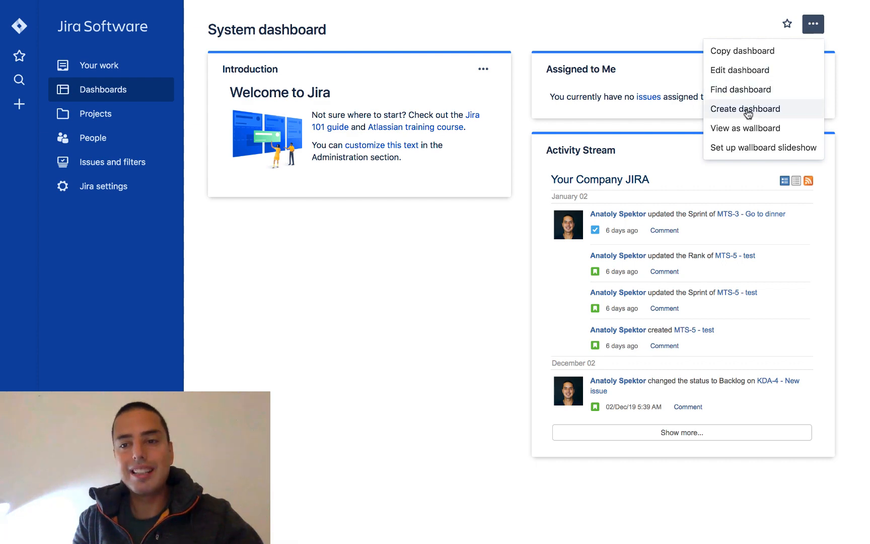
Start a new dashboard named "Anatoly's Dashboard", described "All cool things", with Private access
{"action": "left_click", "coordinate": [745, 108]}
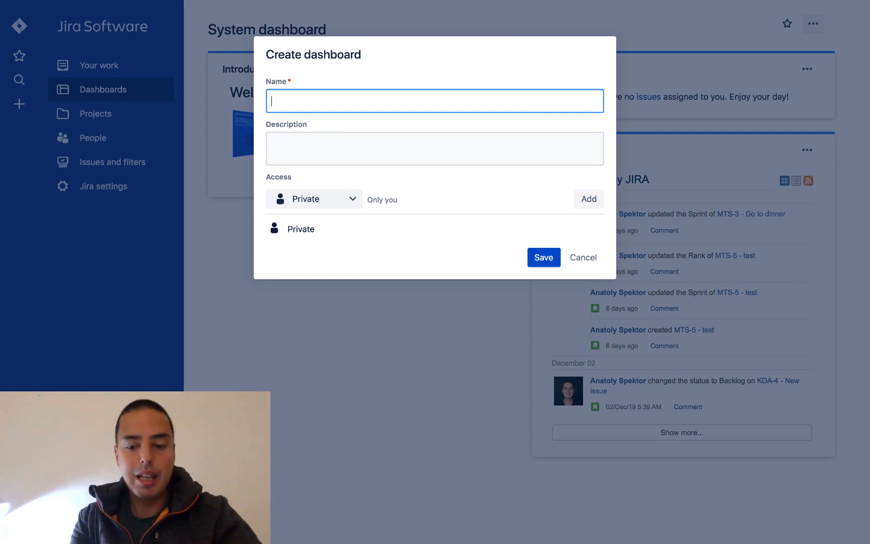
{"action": "type", "text": "Anatoly's Dashboard"}
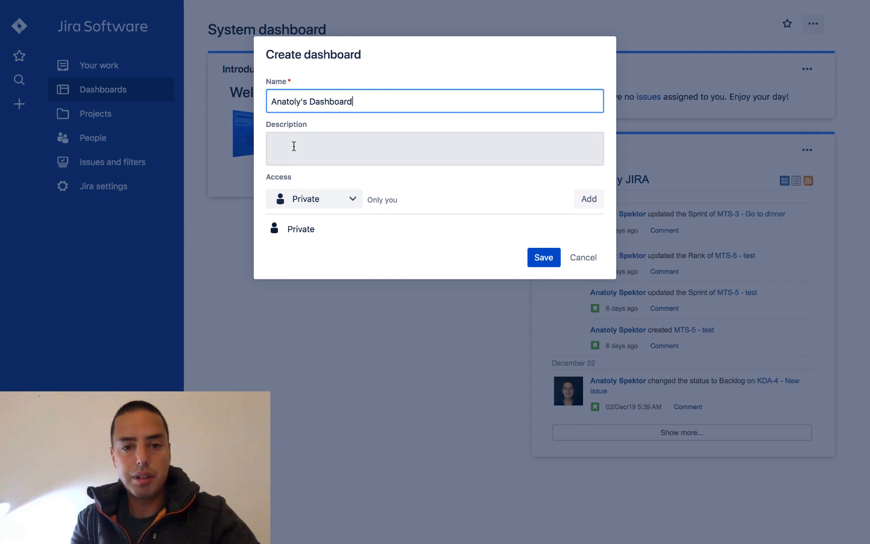
{"action": "type", "text": "All cool"}
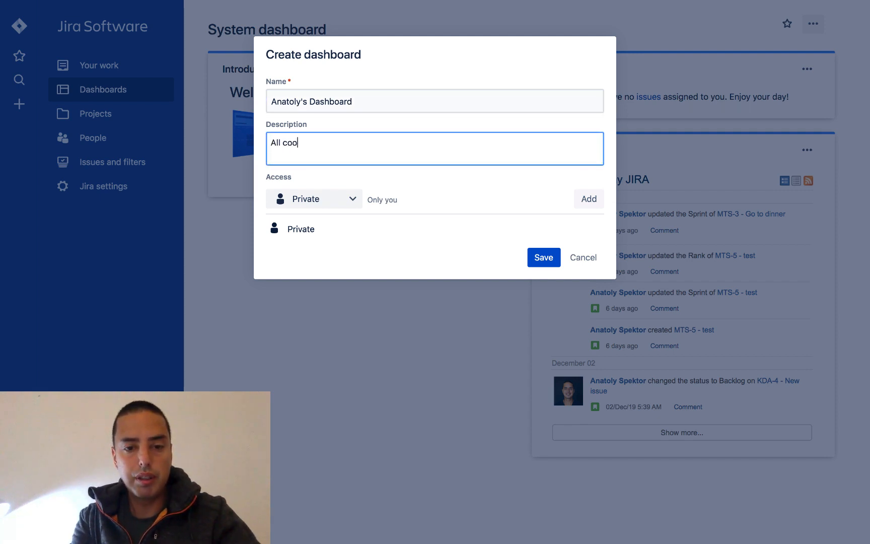
{"action": "type", "text": "things"}
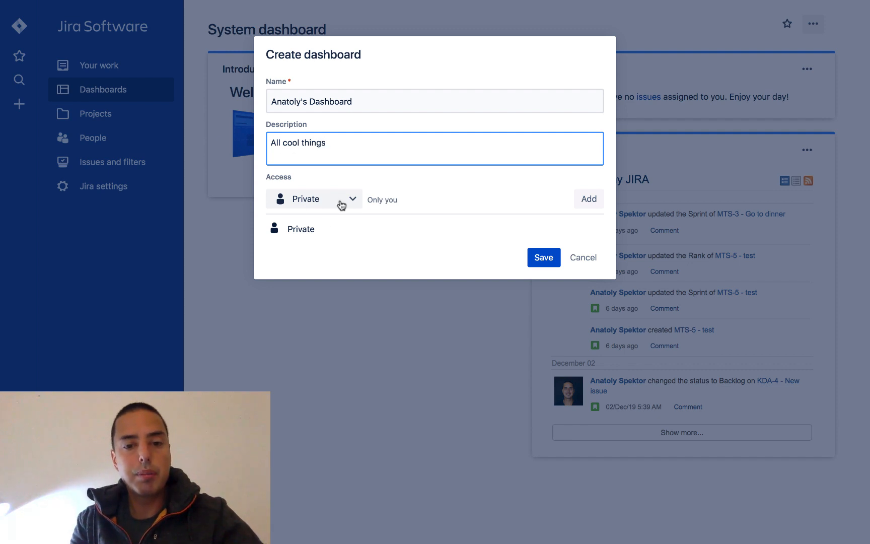
{"action": "left_click", "coordinate": [314, 199]}
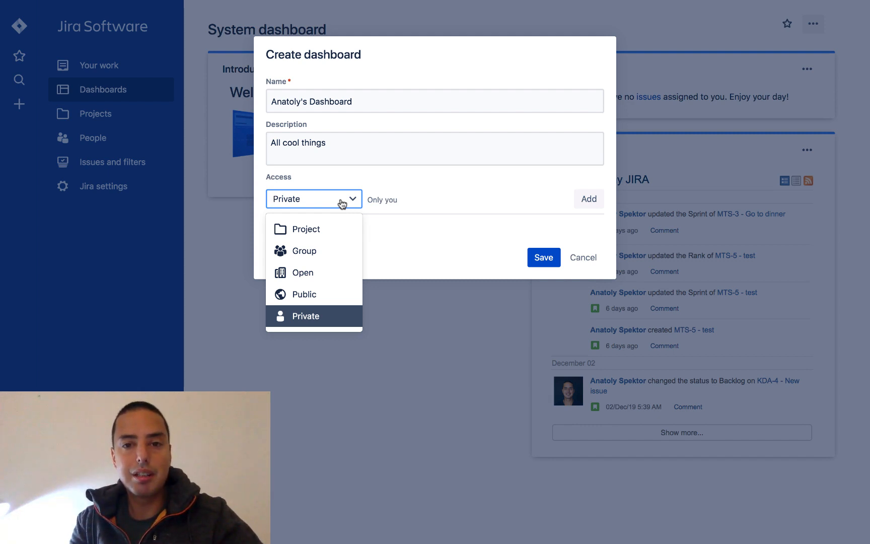
{"action": "mouse_move", "coordinate": [496, 227]}
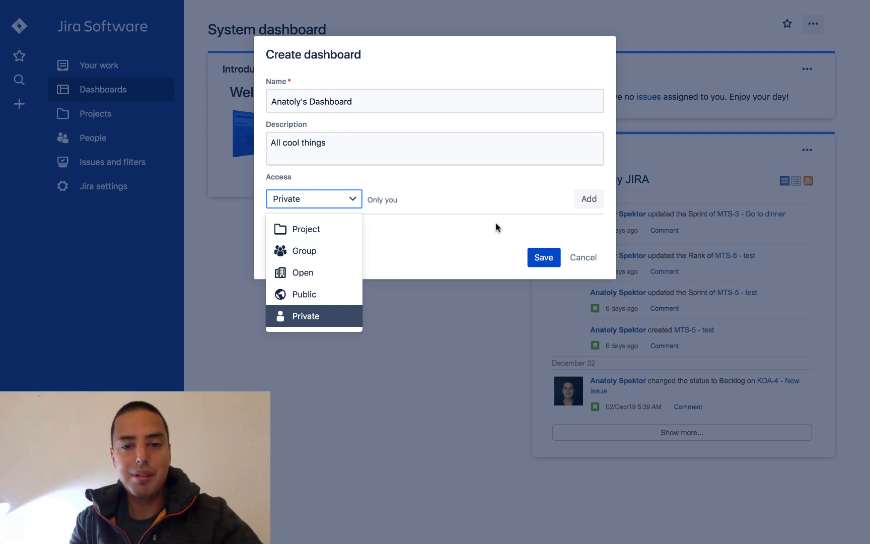
{"action": "left_click", "coordinate": [306, 316]}
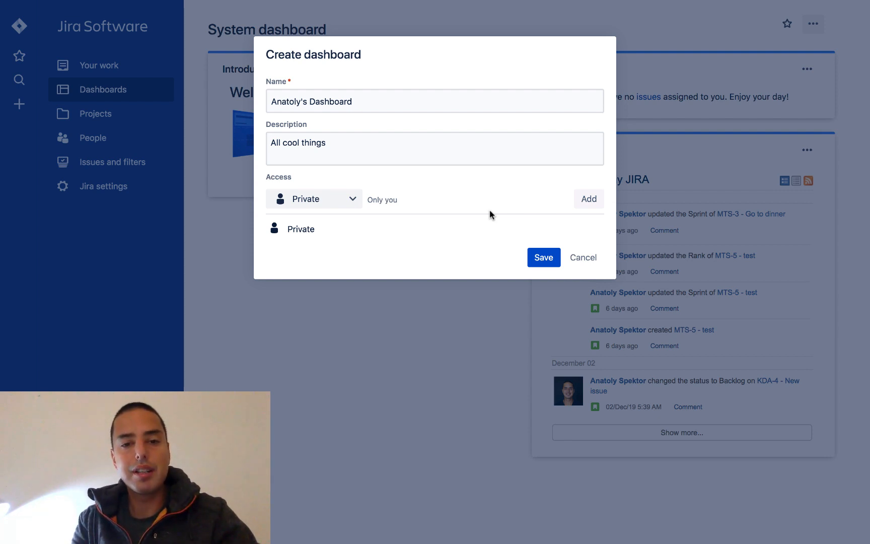
Save Anatoly's Dashboard, then return to it from Your work via Dashboards
{"action": "left_click", "coordinate": [543, 257]}
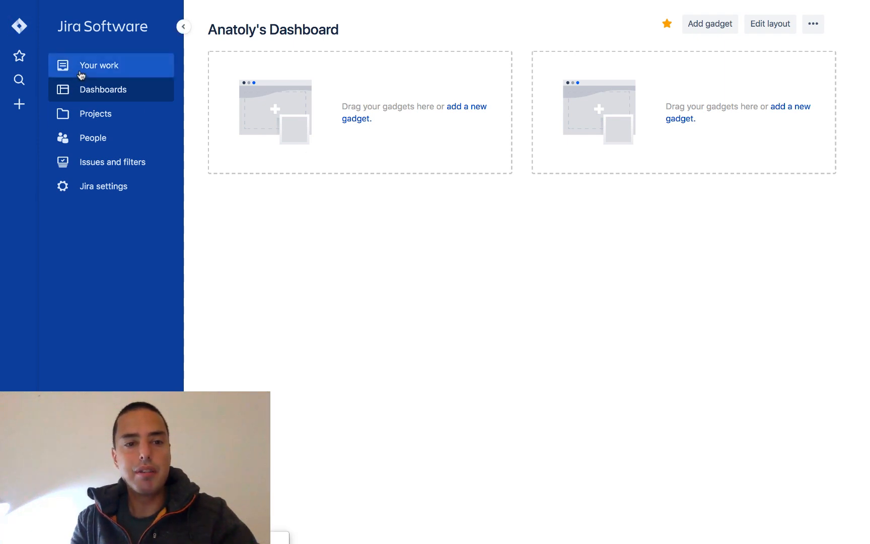
{"action": "left_click", "coordinate": [99, 65]}
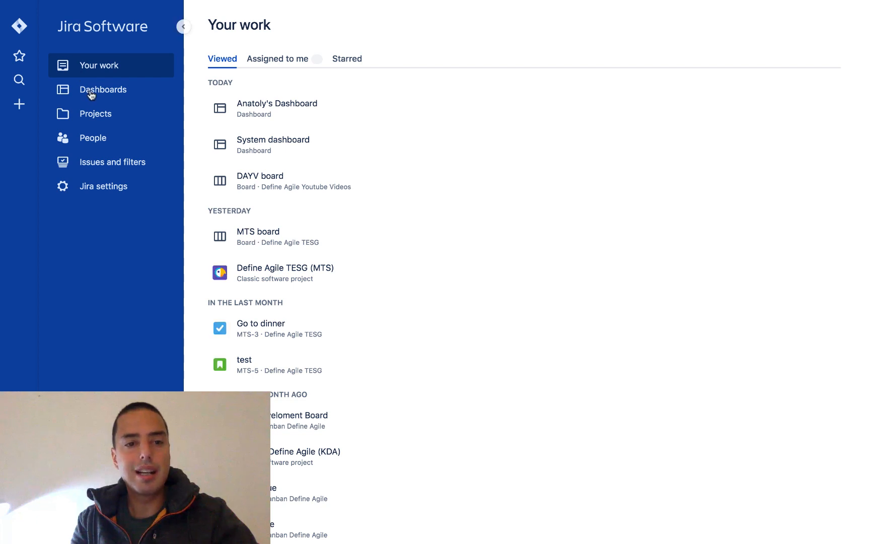
{"action": "left_click", "coordinate": [102, 89]}
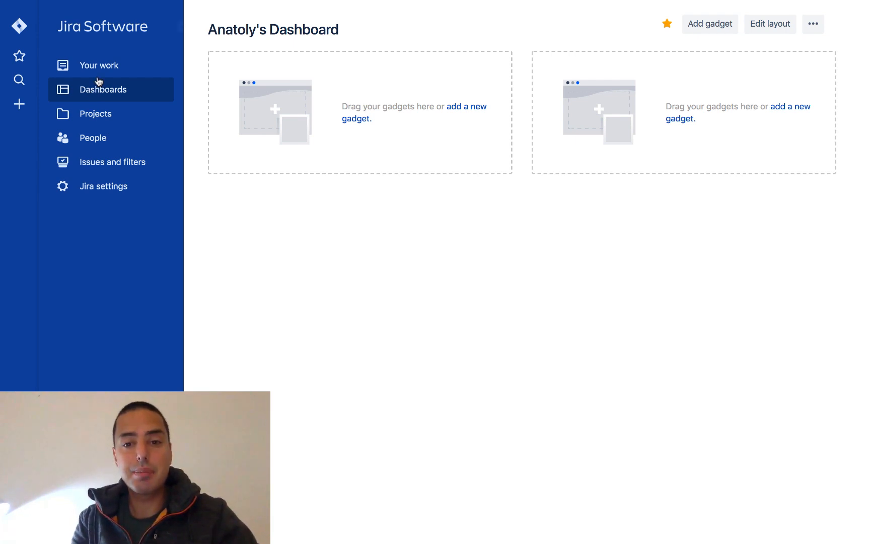
{"action": "mouse_move", "coordinate": [466, 107]}
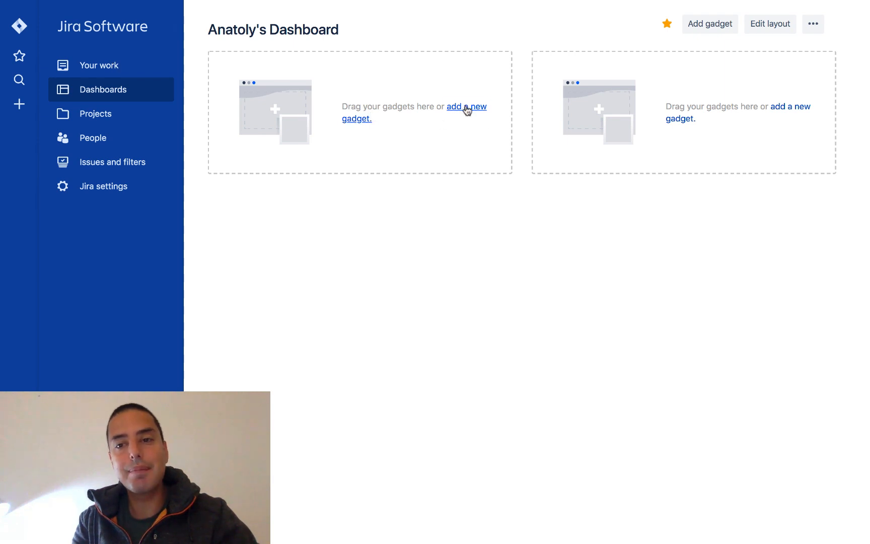
Open the gadget picker, load all 33 gadgets, and scroll the list
{"action": "left_click", "coordinate": [467, 107]}
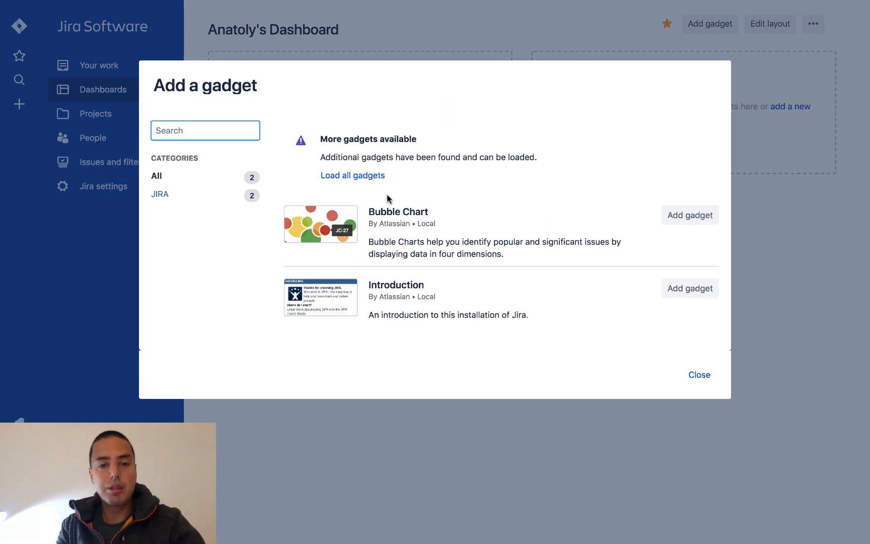
{"action": "mouse_move", "coordinate": [438, 261]}
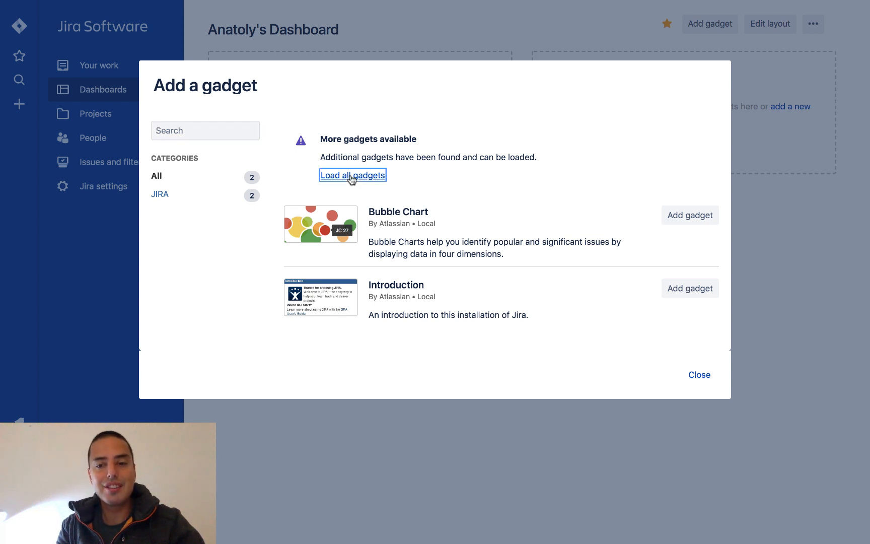
{"action": "left_click", "coordinate": [353, 176]}
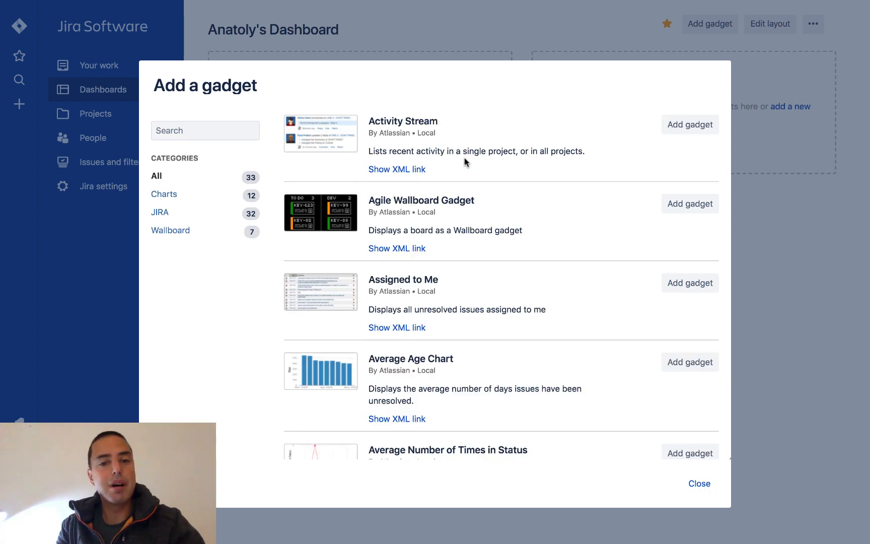
{"action": "scroll", "scroll_direction": "down", "scroll_amount": 3}
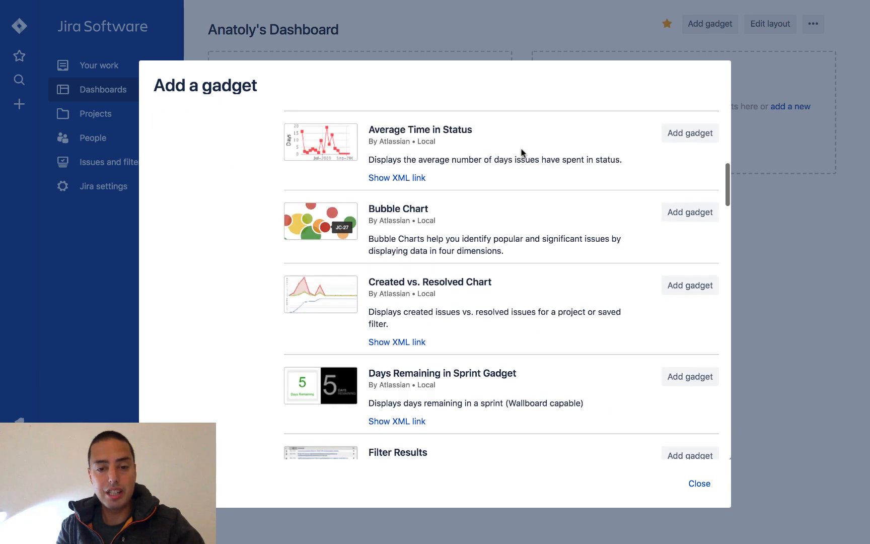
{"action": "scroll", "scroll_direction": "down", "scroll_amount": 3}
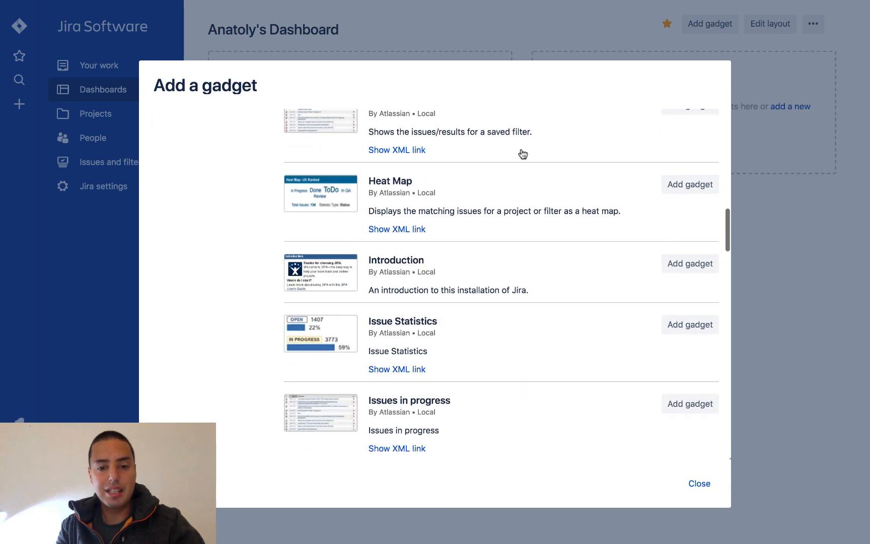
{"action": "scroll", "scroll_direction": "up", "scroll_amount": 3}
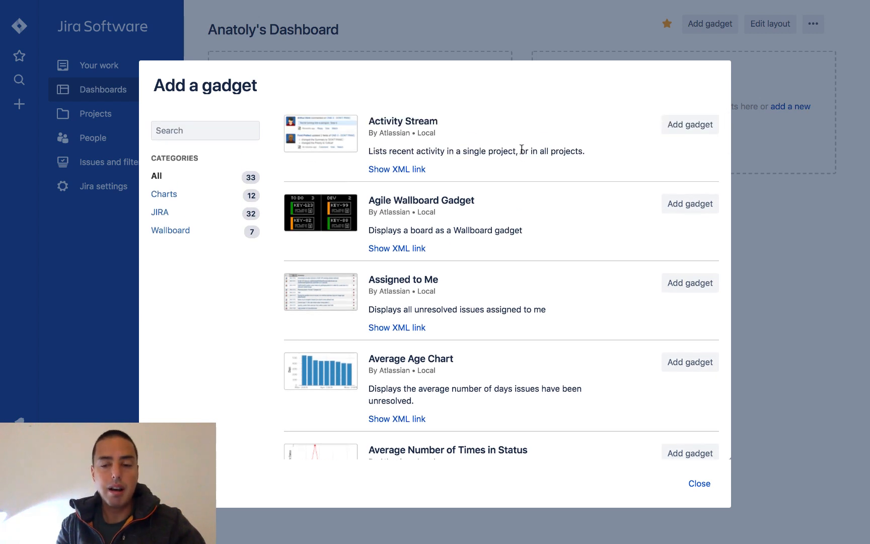
{"action": "mouse_move", "coordinate": [705, 140]}
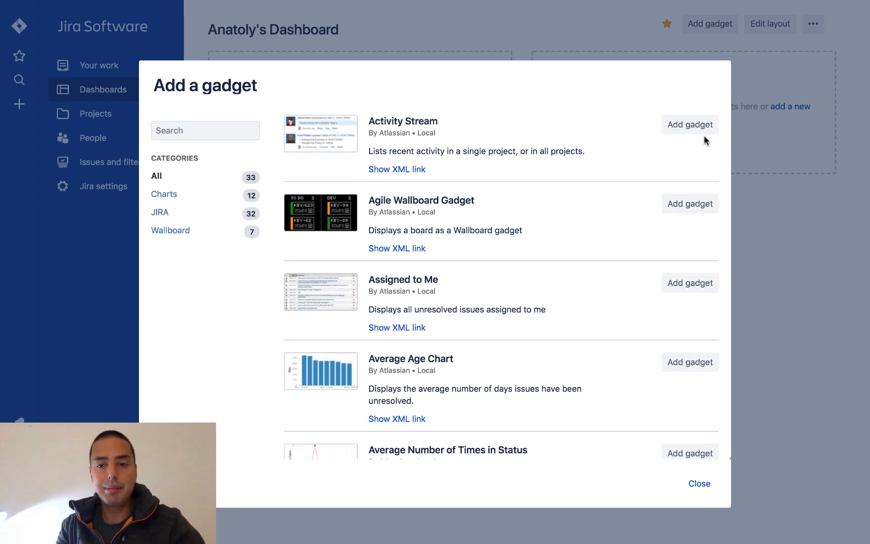
Add the Activity Stream gadget and scroll down the gadget catalogue
{"action": "left_click", "coordinate": [690, 125]}
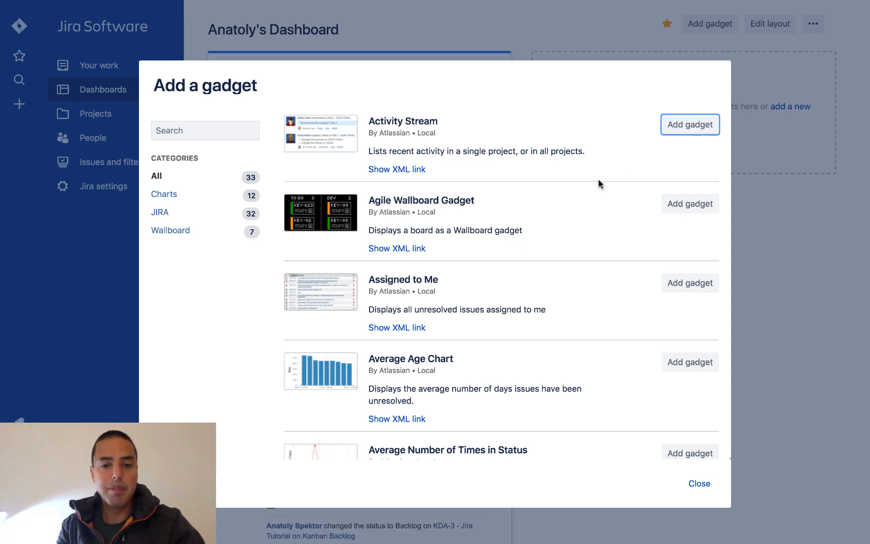
{"action": "scroll", "scroll_direction": "down", "scroll_amount": 3}
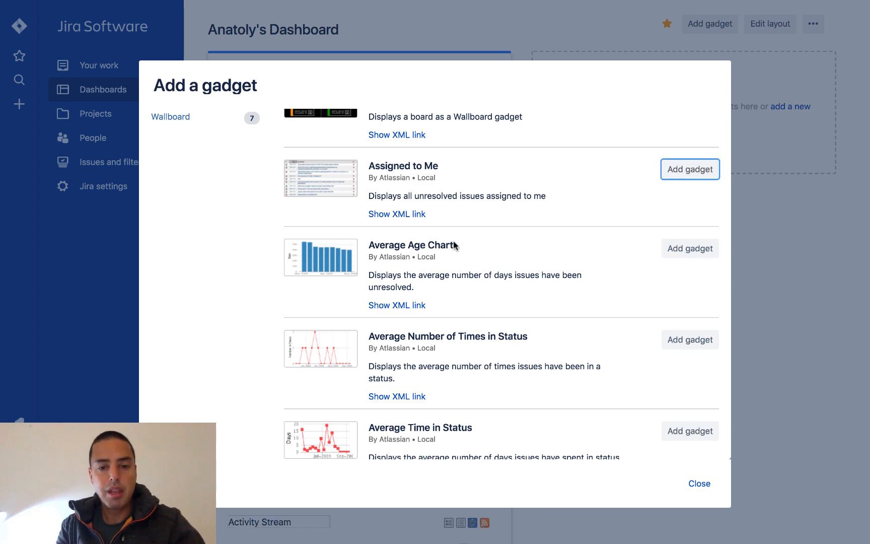
{"action": "scroll", "scroll_direction": "down", "scroll_amount": 3}
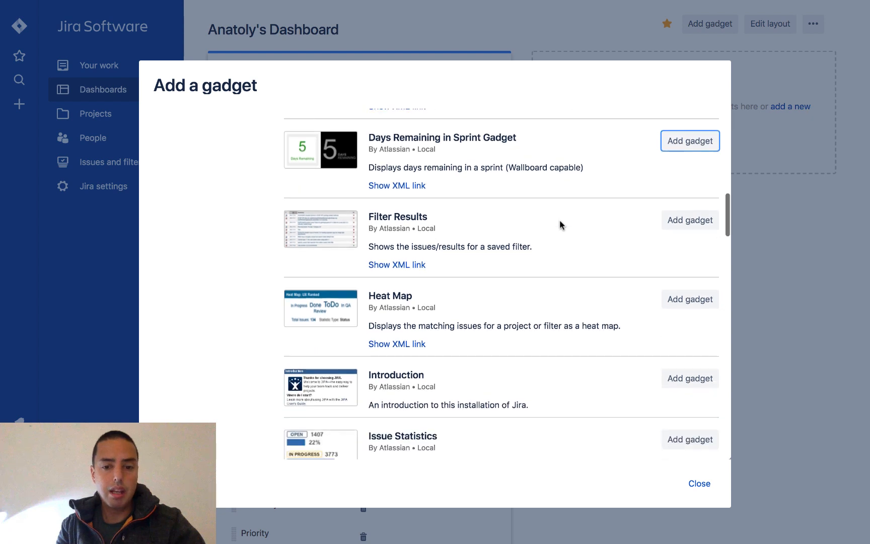
{"action": "scroll", "scroll_direction": "down", "scroll_amount": 3}
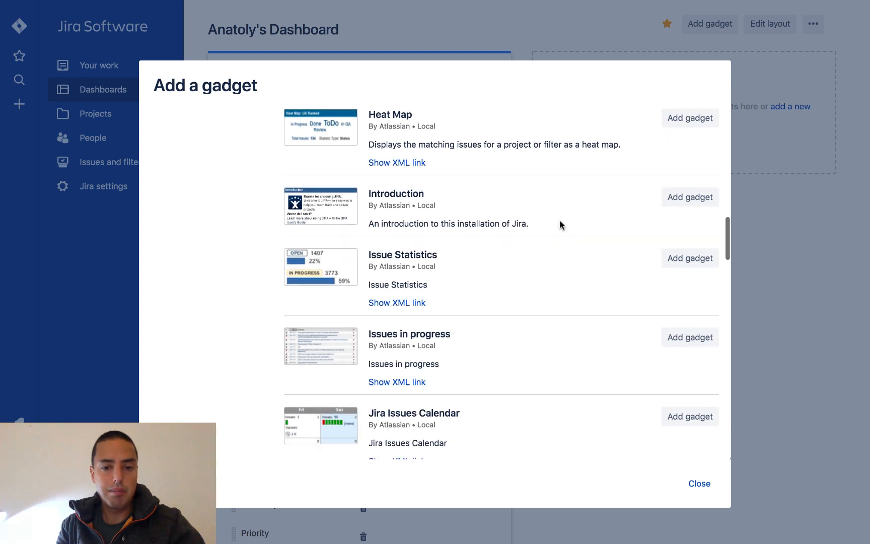
{"action": "scroll", "scroll_direction": "down", "scroll_amount": 3}
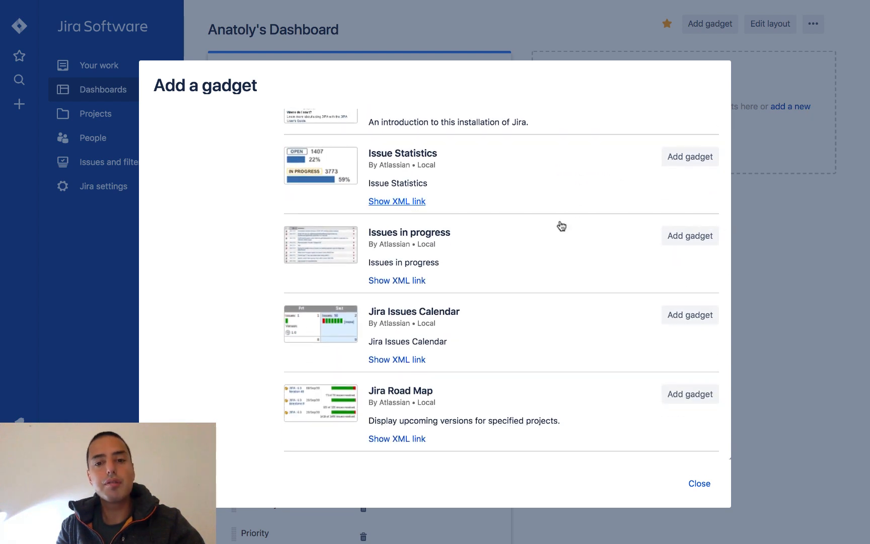
{"action": "scroll", "scroll_direction": "down", "scroll_amount": 3}
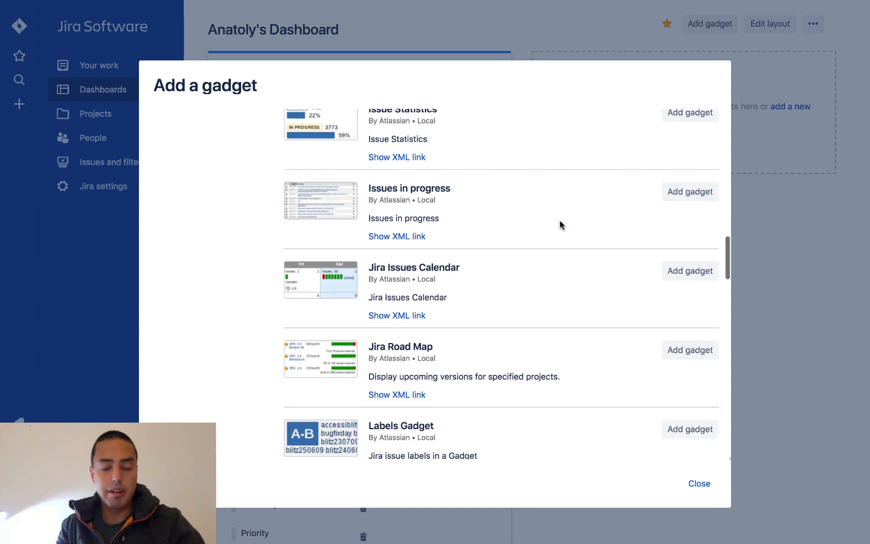
Scroll further through the remaining gadgets, then close the catalogue
{"action": "scroll", "scroll_direction": "down", "scroll_amount": 3}
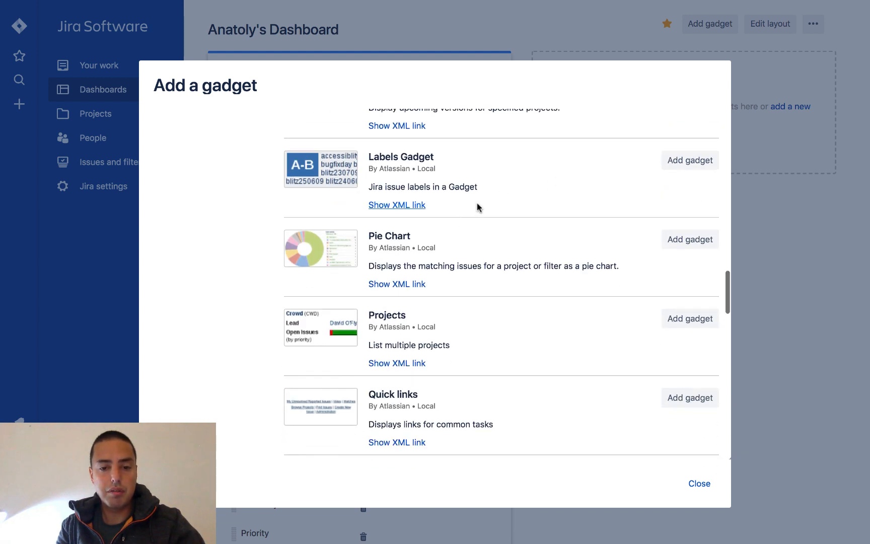
{"action": "scroll", "scroll_direction": "down", "scroll_amount": 3}
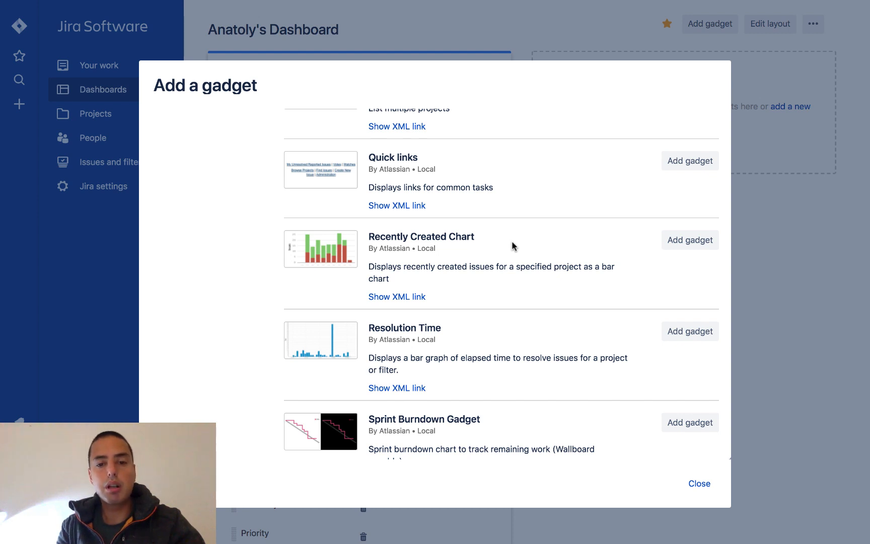
{"action": "scroll", "scroll_direction": "down", "scroll_amount": 3}
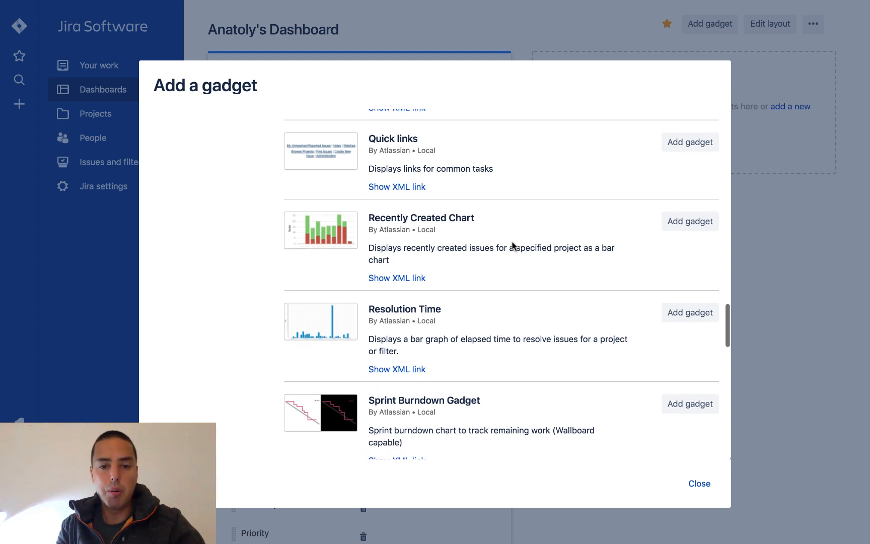
{"action": "scroll", "scroll_direction": "down", "scroll_amount": 3}
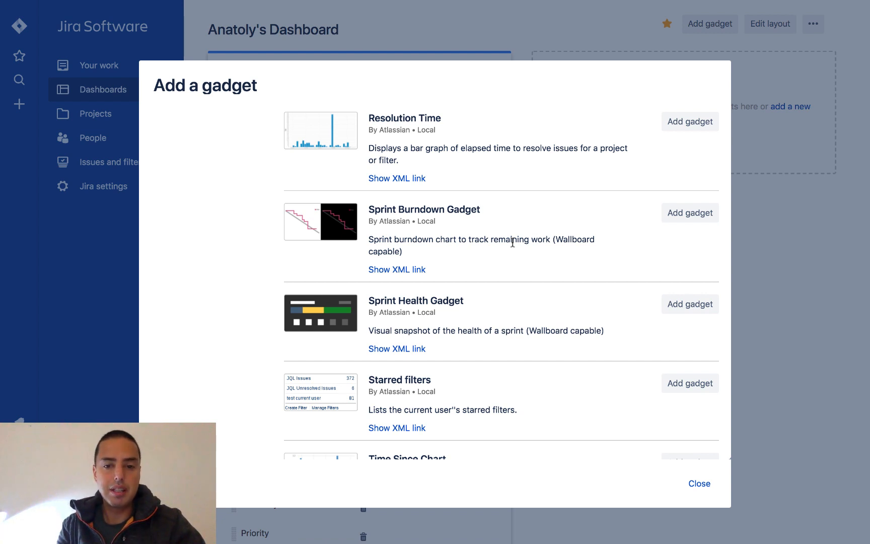
{"action": "mouse_move", "coordinate": [573, 232]}
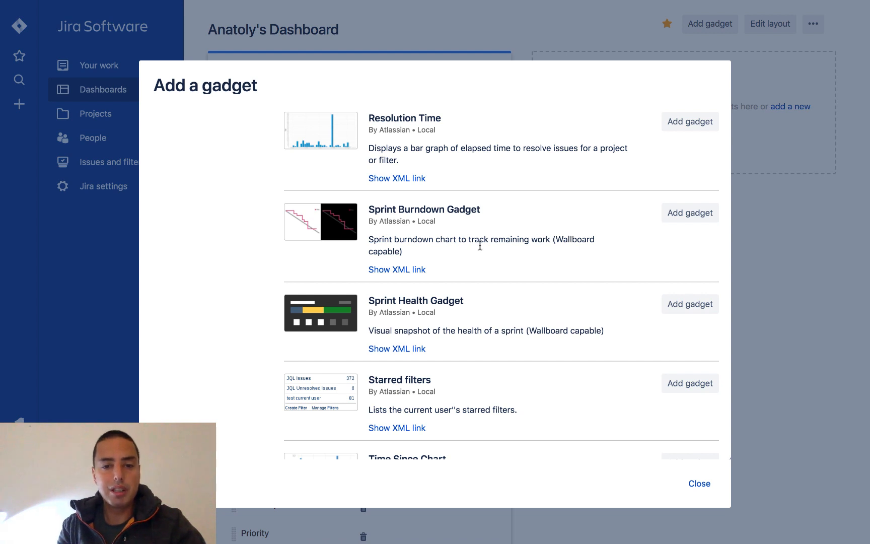
{"action": "scroll", "scroll_direction": "down", "scroll_amount": 3}
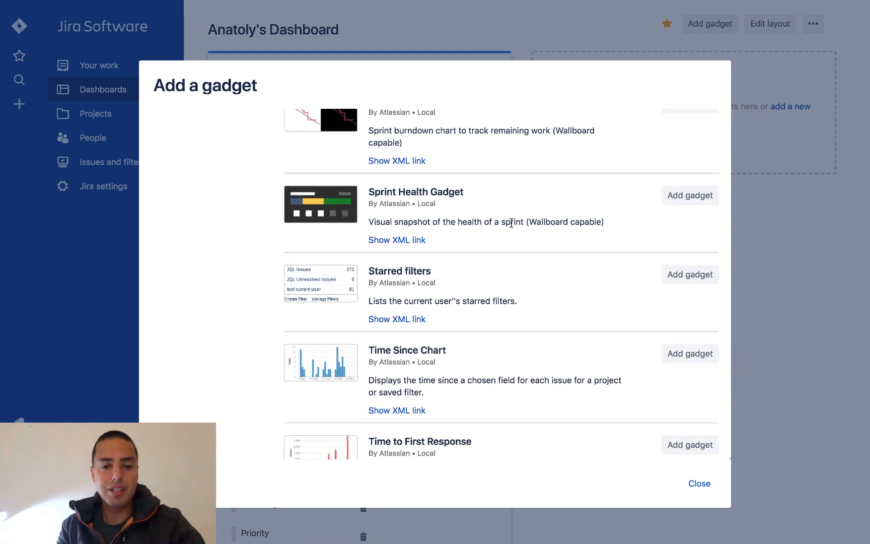
{"action": "scroll", "scroll_direction": "down", "scroll_amount": 3}
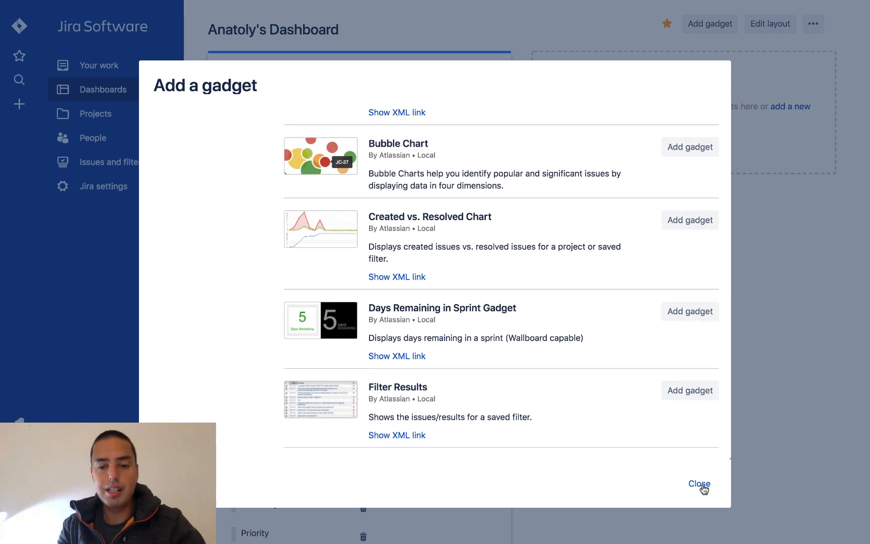
{"action": "left_click", "coordinate": [699, 483]}
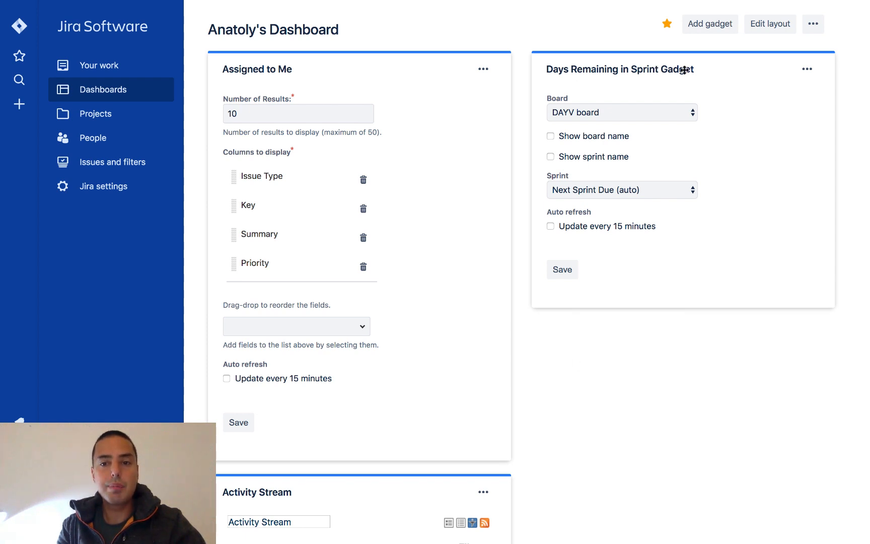
{"action": "mouse_move", "coordinate": [641, 159]}
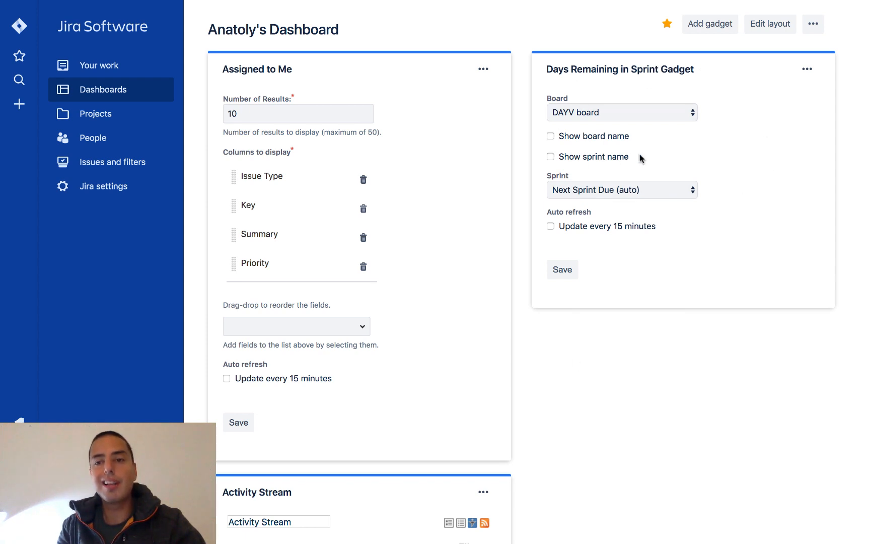
{"action": "mouse_move", "coordinate": [581, 152]}
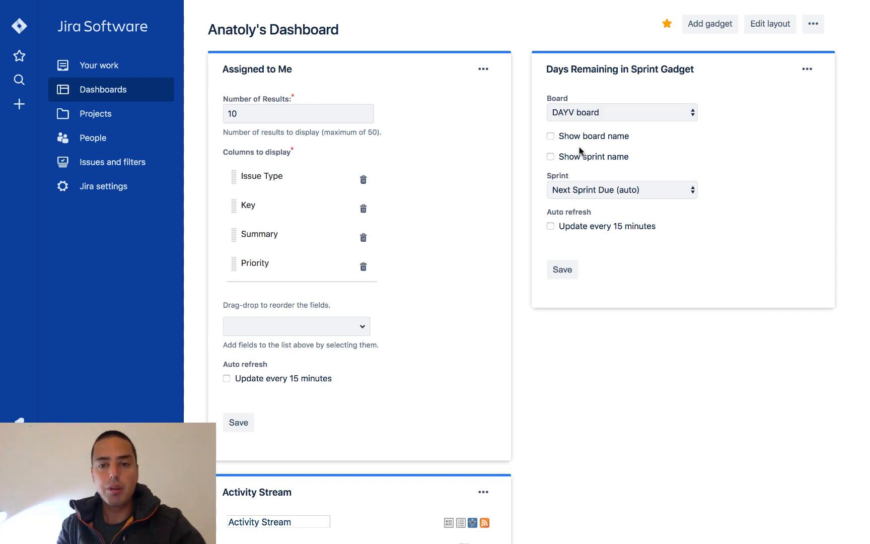
Enable Show board name and Show sprint name on Days Remaining in Sprint, and save
{"action": "left_click", "coordinate": [550, 136]}
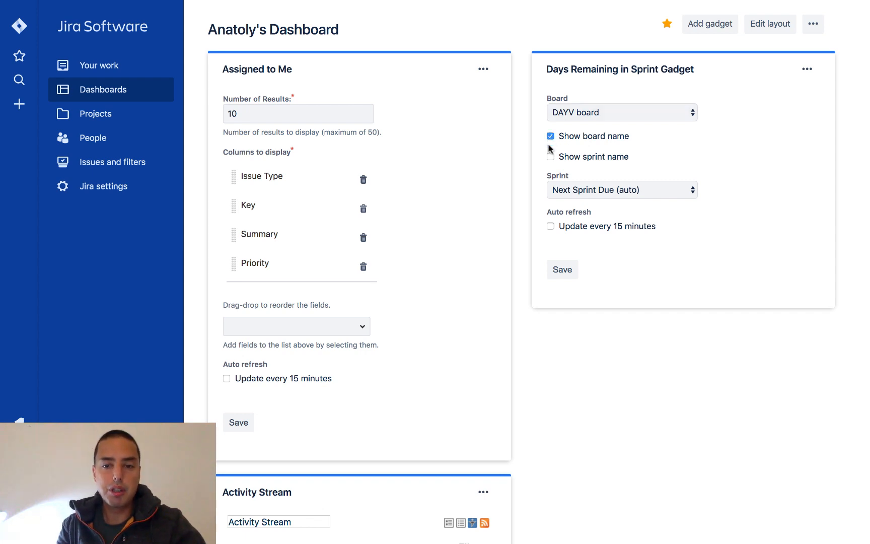
{"action": "left_click", "coordinate": [550, 157]}
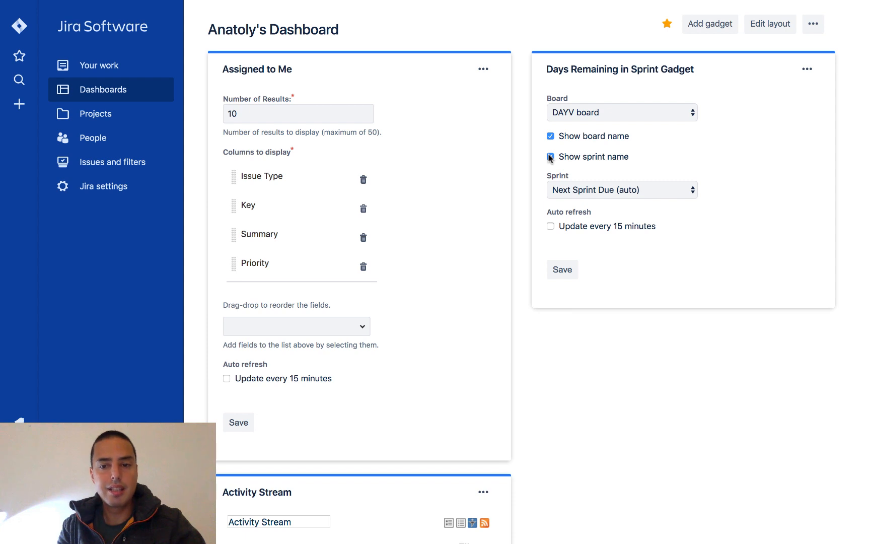
{"action": "left_click", "coordinate": [550, 157]}
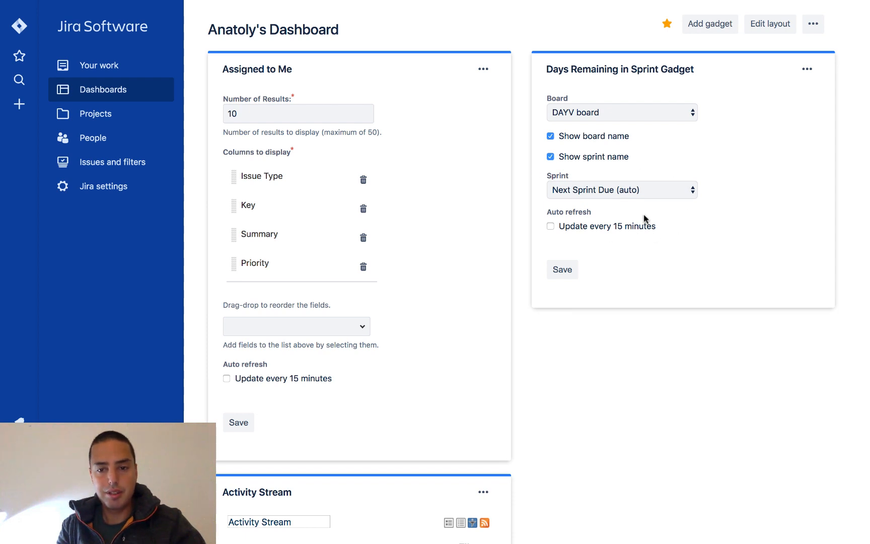
{"action": "mouse_move", "coordinate": [641, 282]}
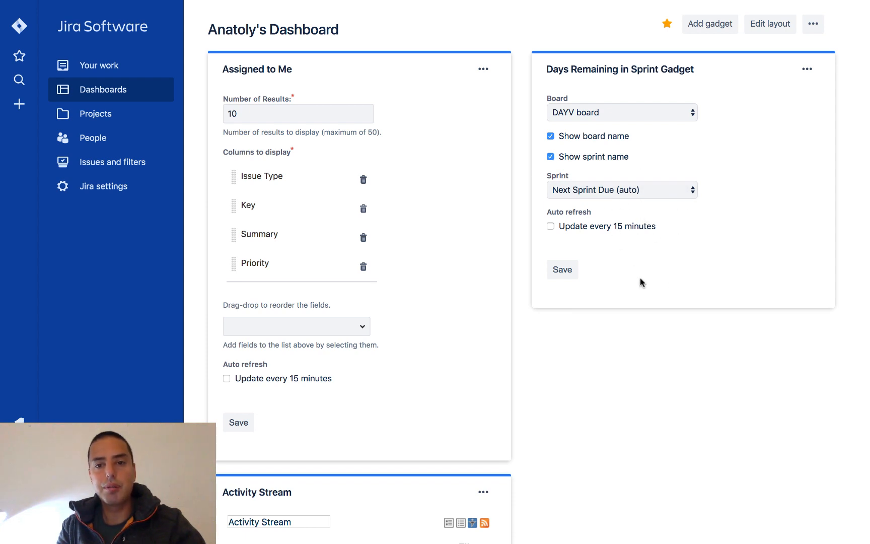
{"action": "mouse_move", "coordinate": [563, 270]}
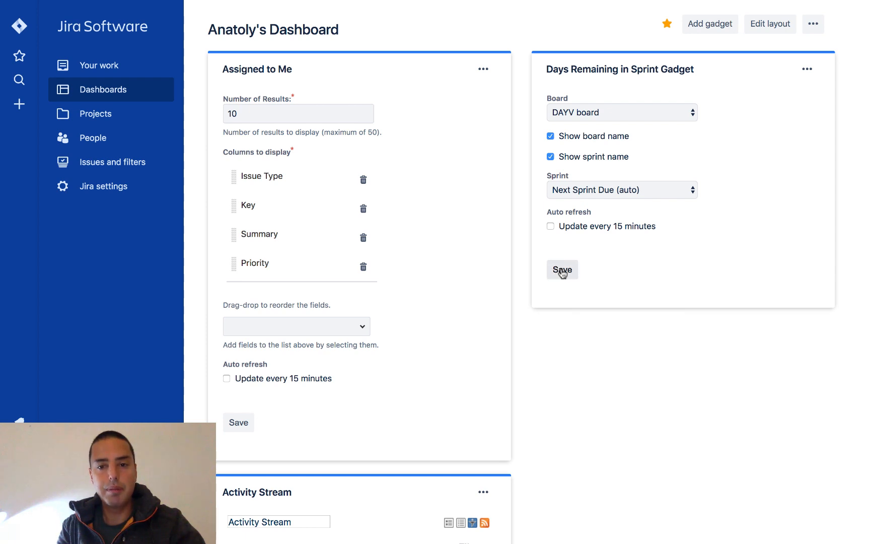
{"action": "left_click", "coordinate": [561, 270]}
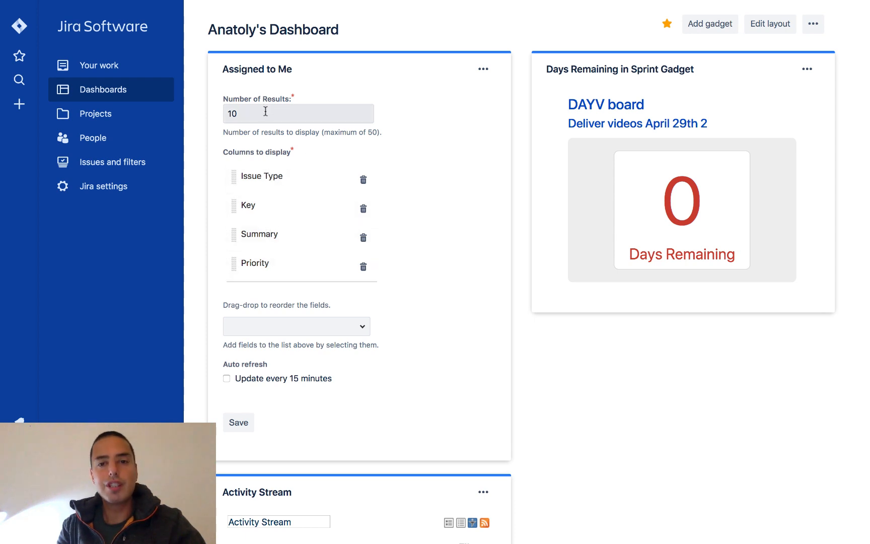
{"action": "mouse_move", "coordinate": [317, 327]}
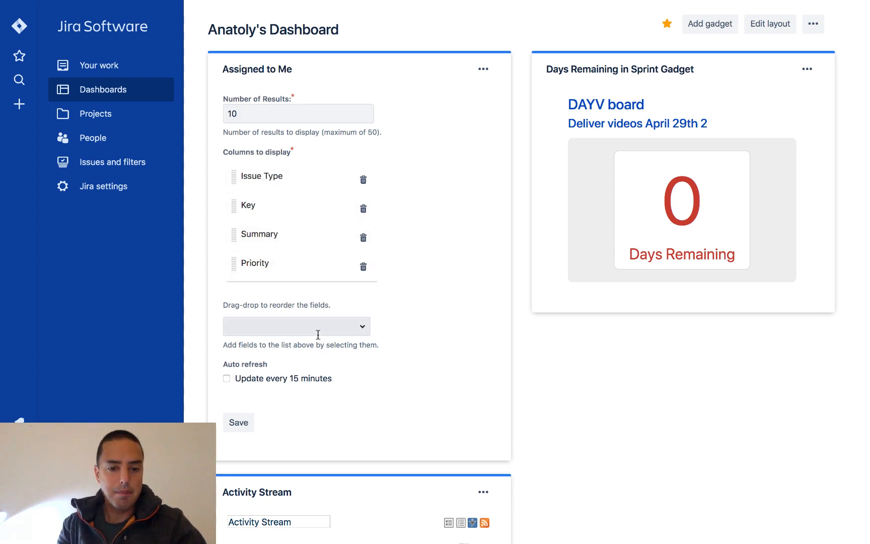
Save Assigned to Me with 10 results and default Issue Type, Key, Summary, Priority columns
{"action": "left_click", "coordinate": [296, 326]}
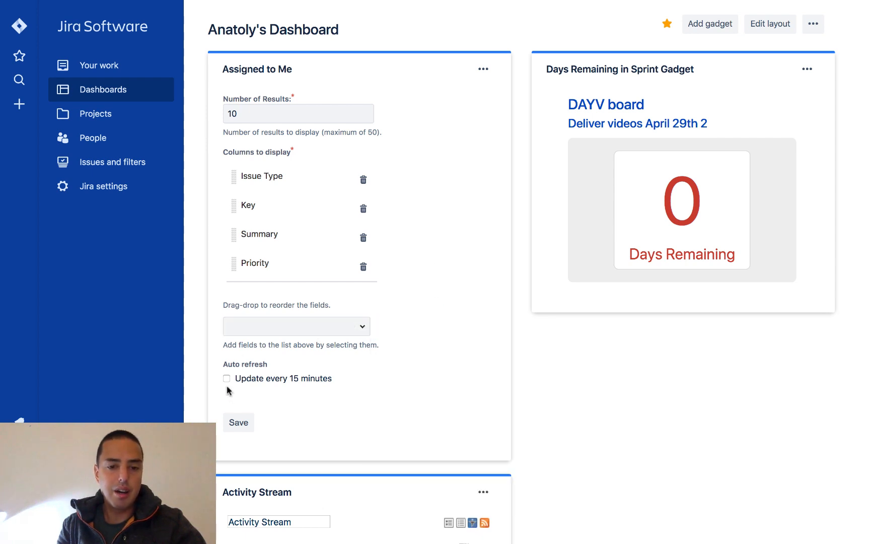
{"action": "mouse_move", "coordinate": [381, 384]}
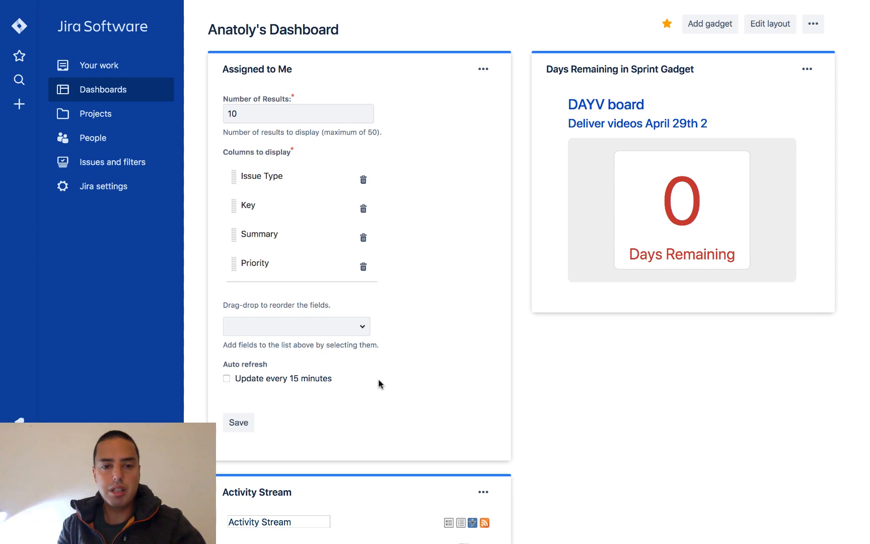
{"action": "left_click", "coordinate": [239, 423]}
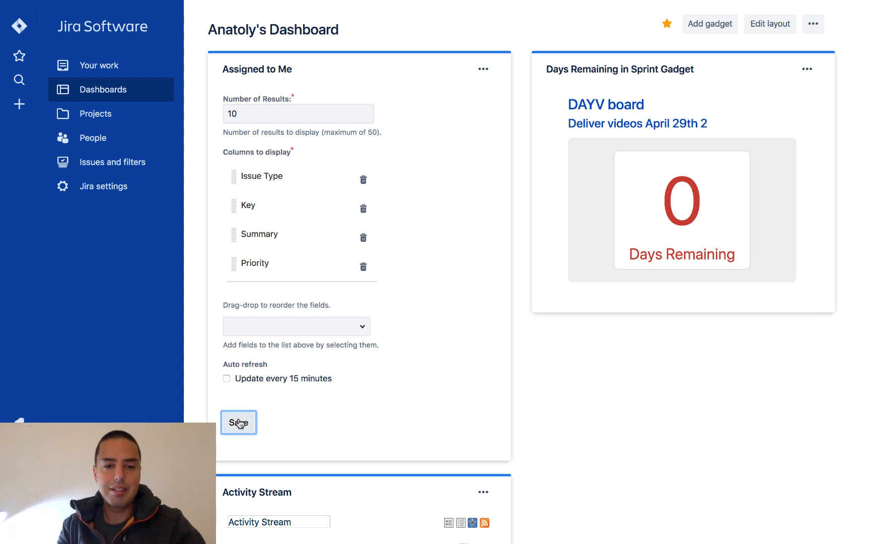
{"action": "left_click", "coordinate": [239, 422]}
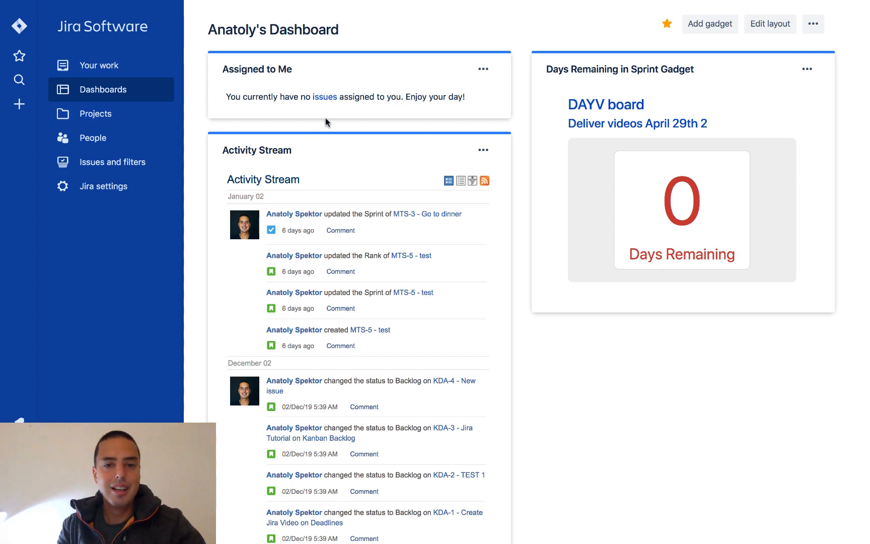
{"action": "mouse_move", "coordinate": [230, 48]}
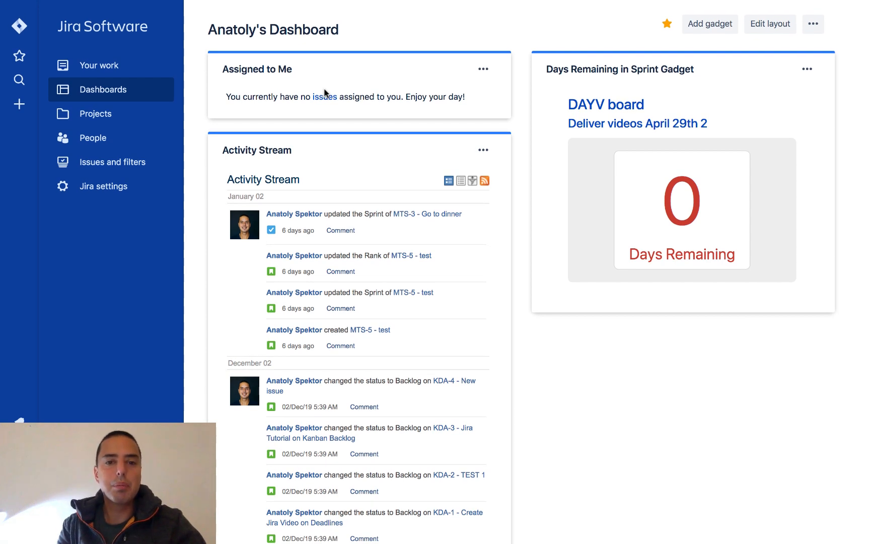
{"action": "mouse_move", "coordinate": [308, 101]}
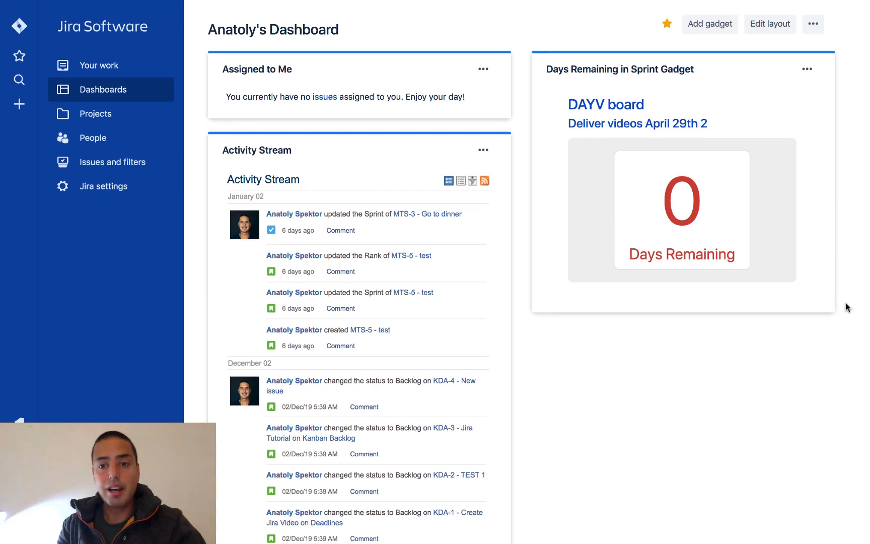
{"action": "mouse_move", "coordinate": [643, 176]}
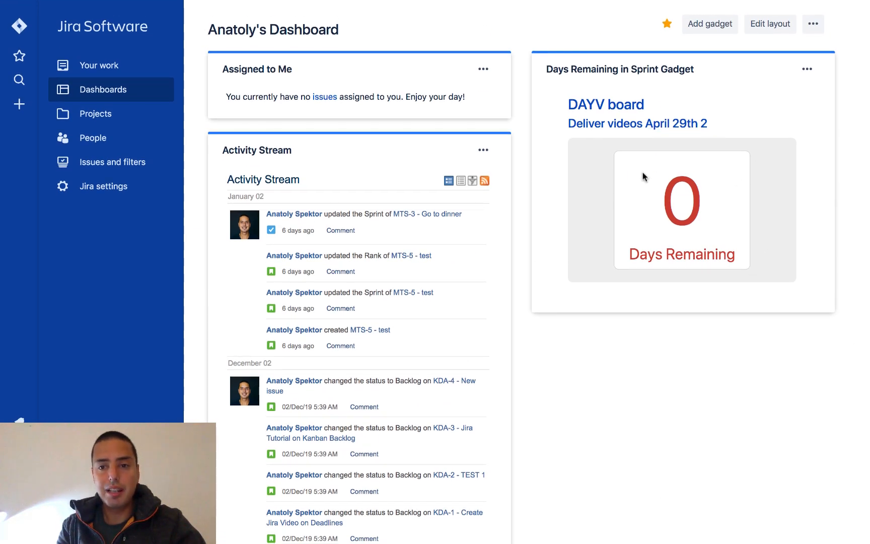